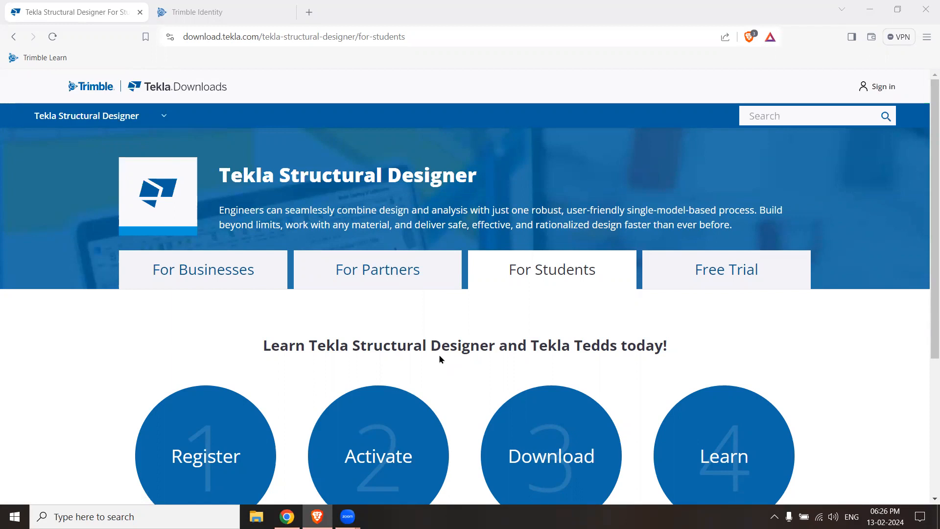
mouse_move(448, 342)
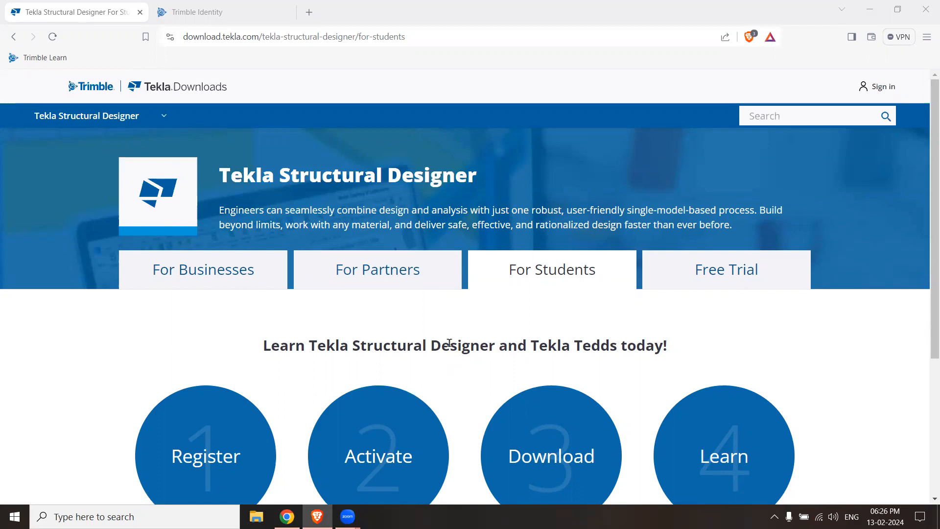
Scroll the student page to read the Register, Activate, Download and Learn steps.
scroll(down, 3)
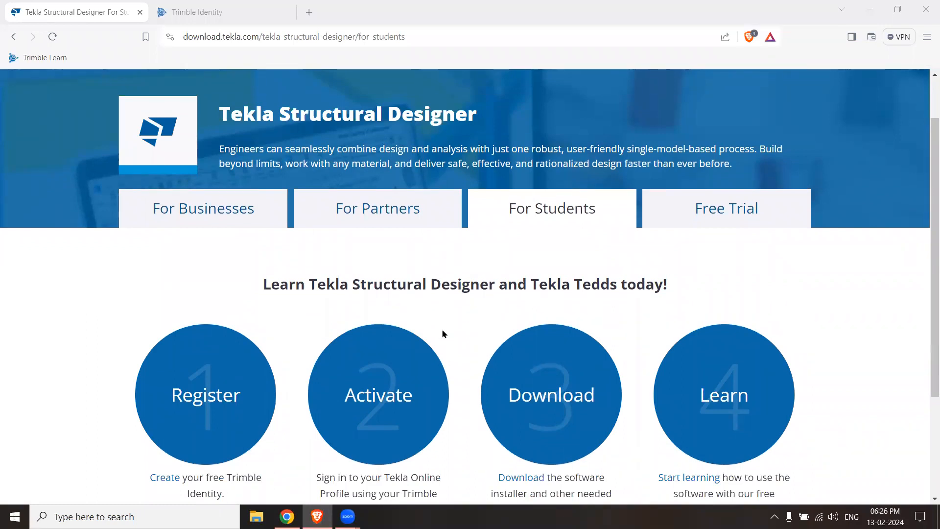
scroll(down, 3)
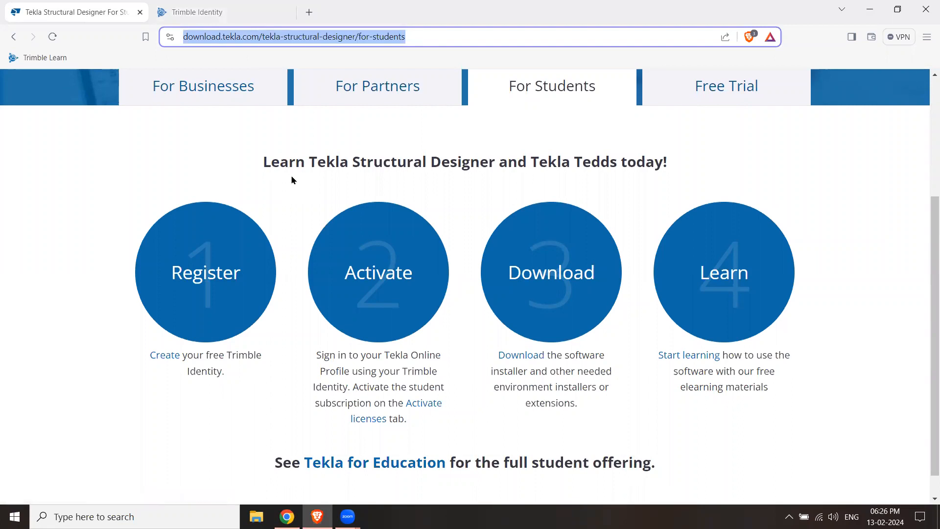
mouse_move(182, 326)
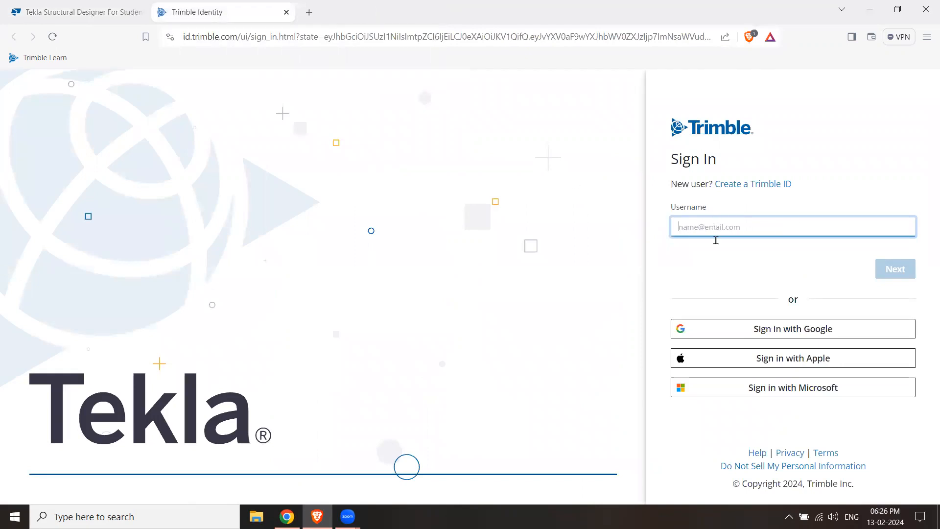
mouse_move(763, 334)
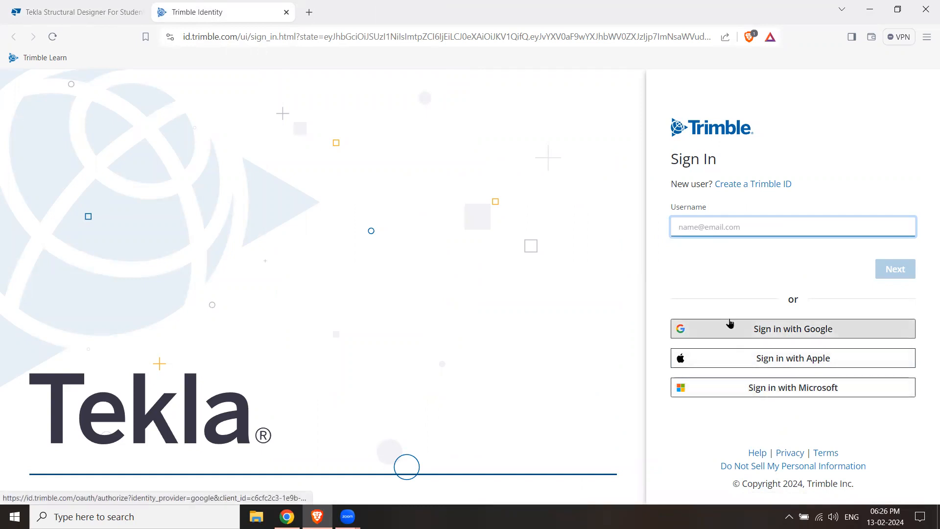
mouse_move(753, 184)
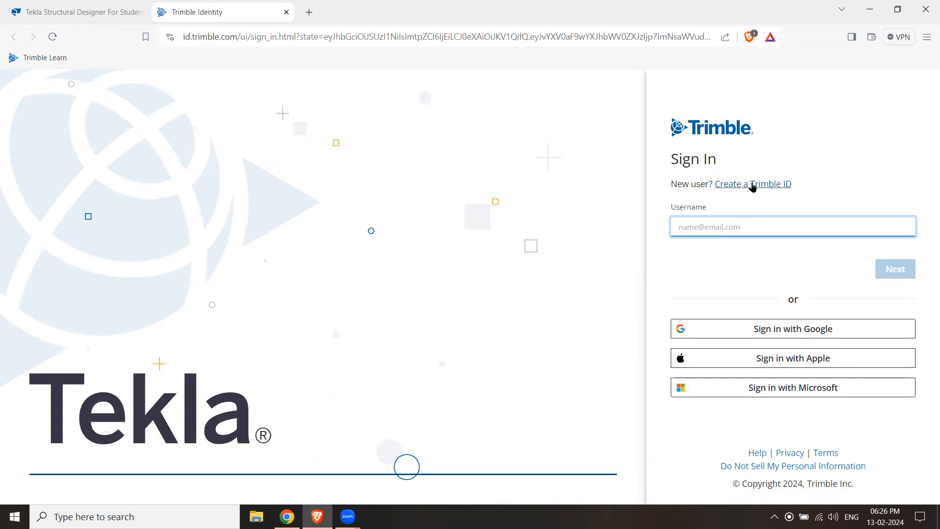
Start creating a new Trimble ID from the sign-in page.
click(793, 226)
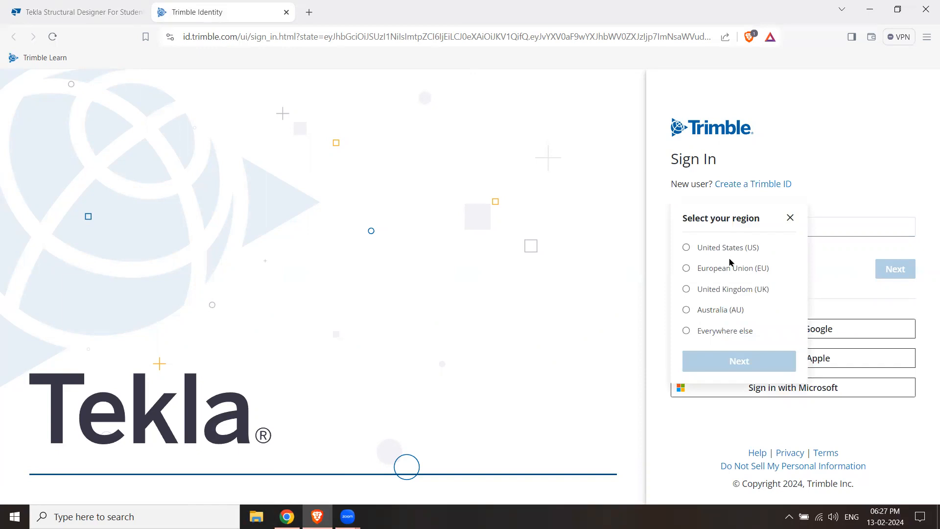
mouse_move(729, 334)
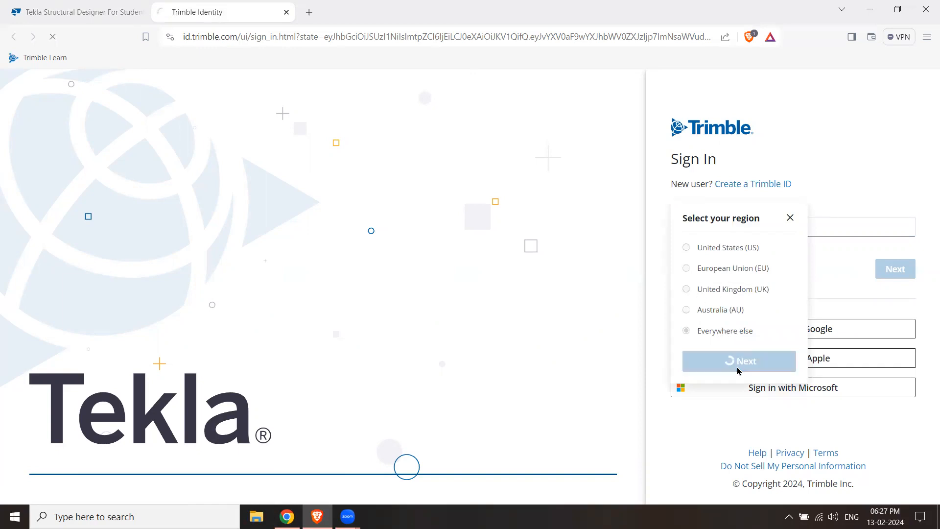
click(738, 361)
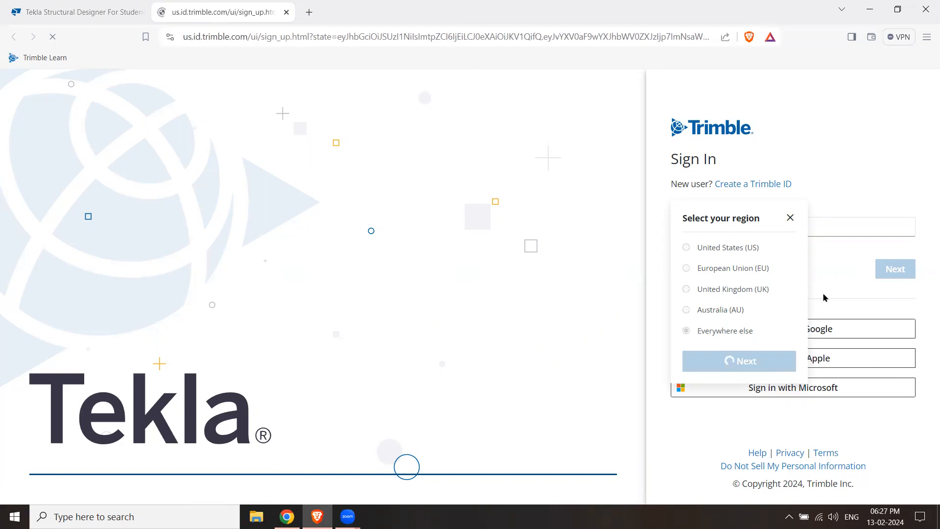
click(739, 360)
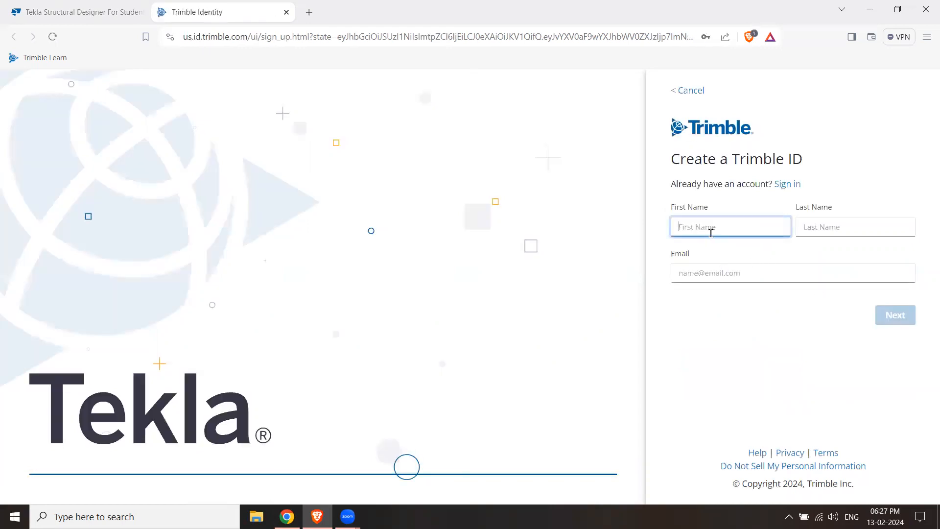
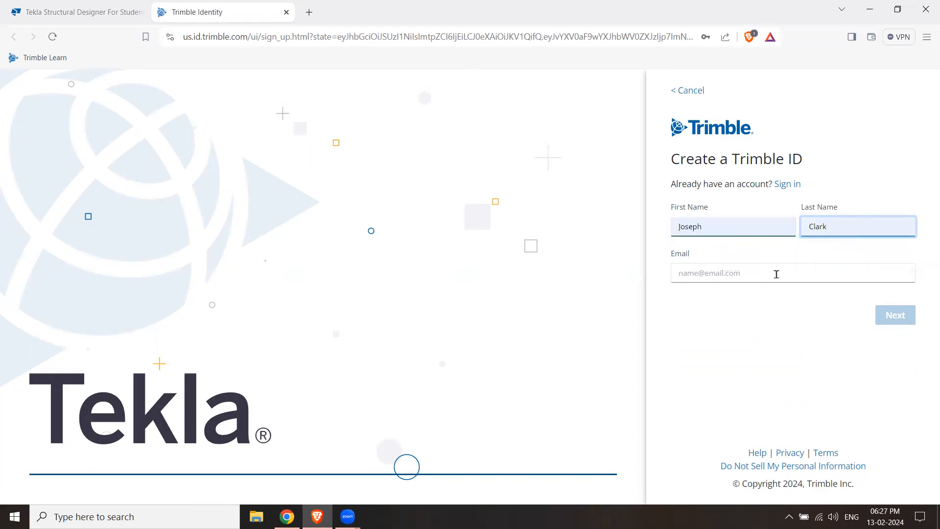
click(779, 272)
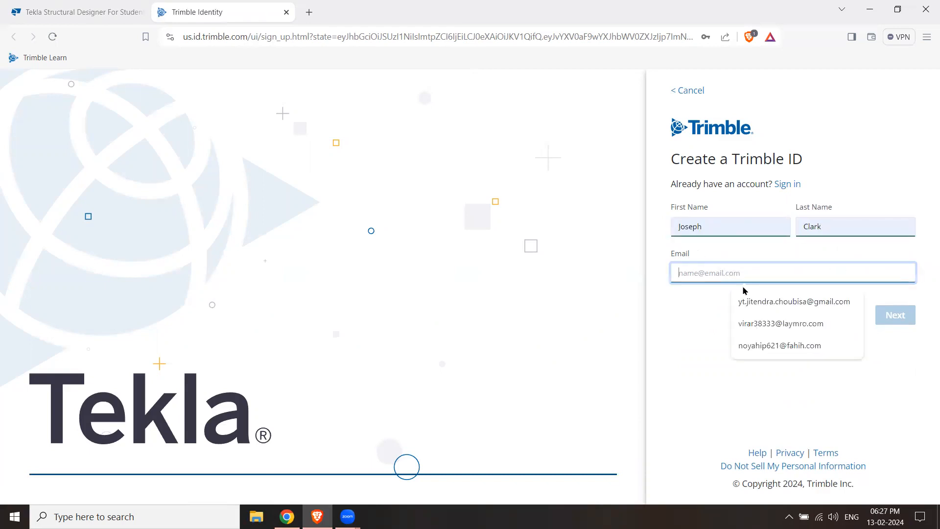
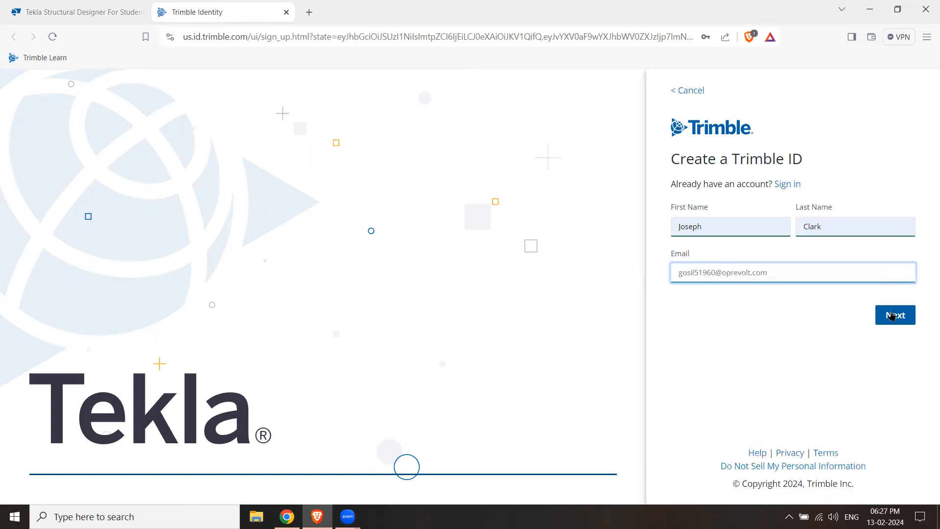
click(894, 315)
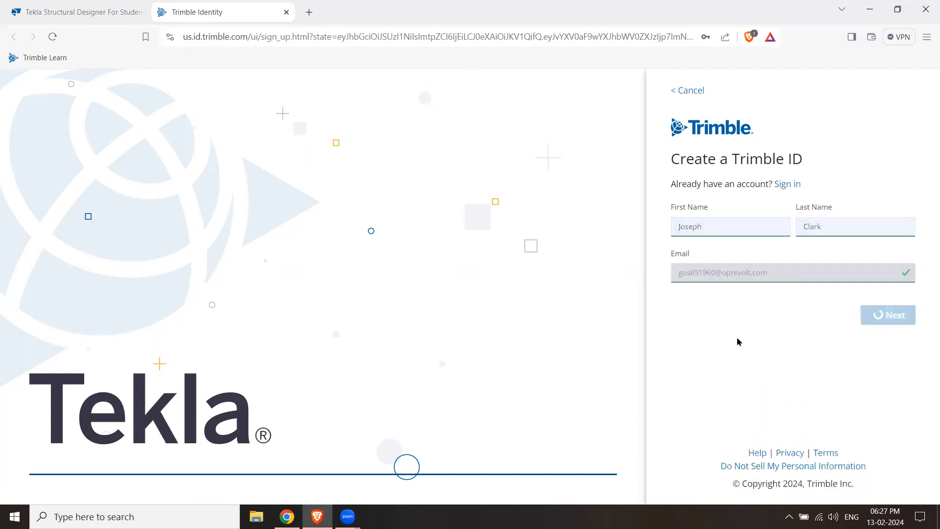
click(888, 315)
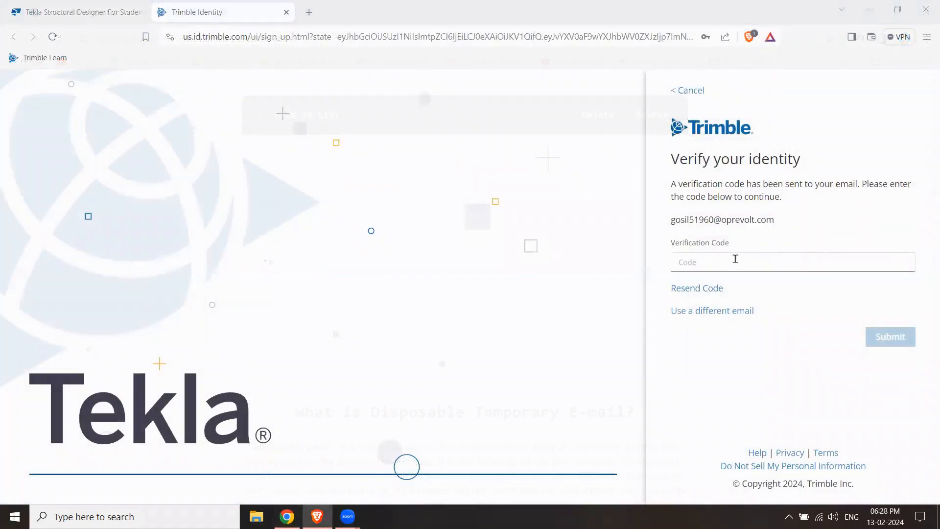
Paste the emailed verification code and submit it.
right_click(735, 262)
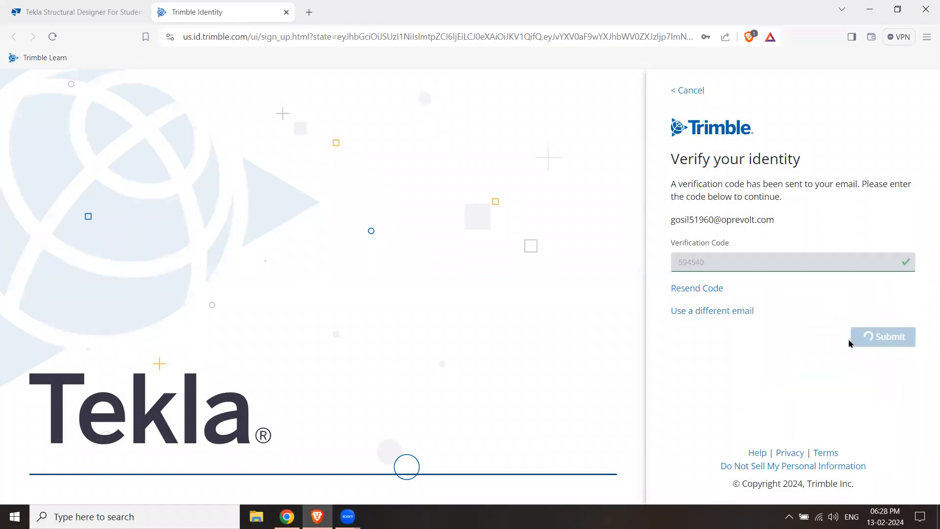
click(881, 336)
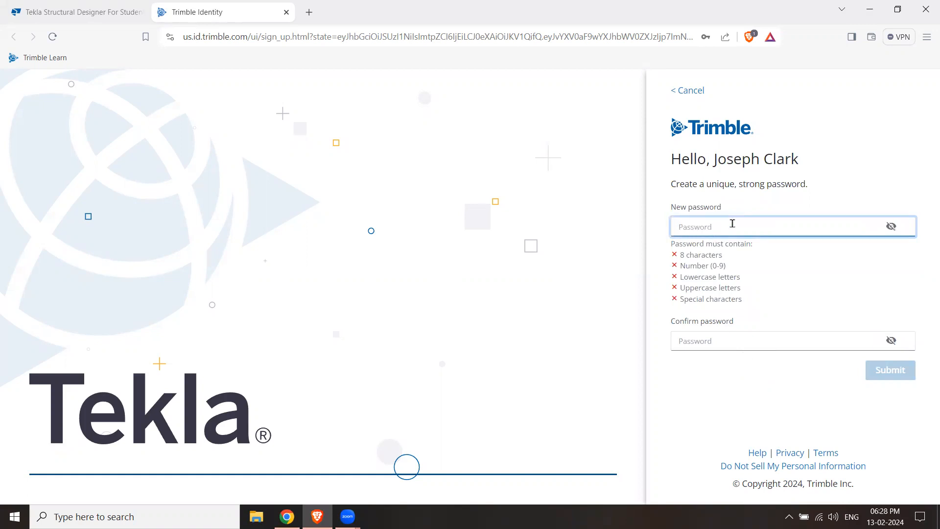
Enter and confirm a strong new password, then submit it.
text(A)
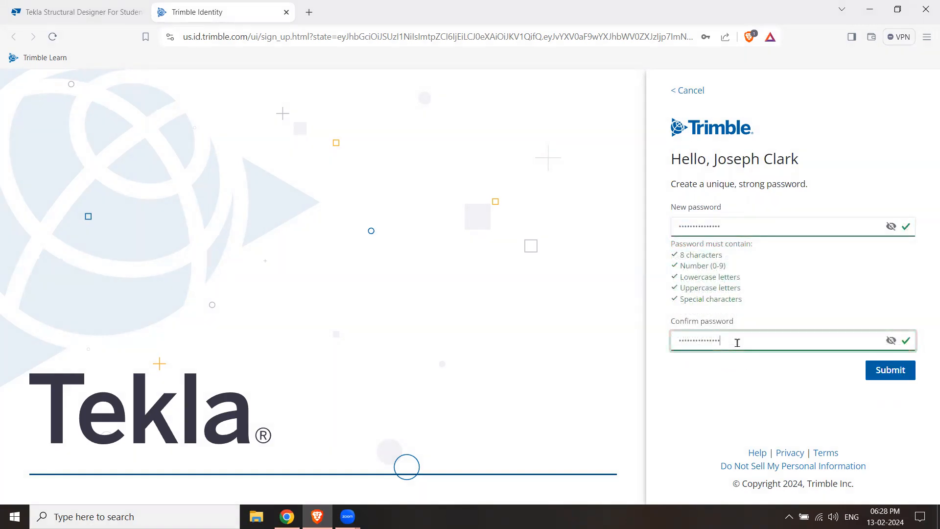
click(890, 371)
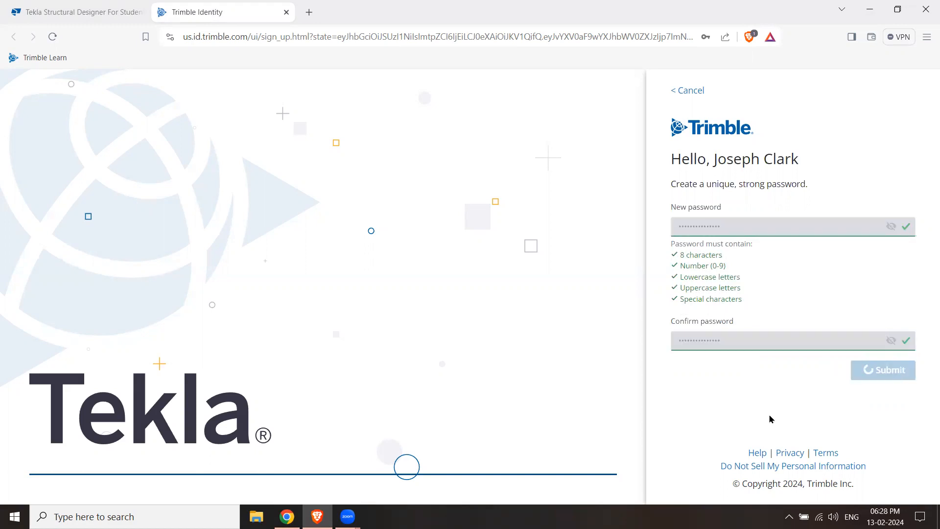
click(882, 370)
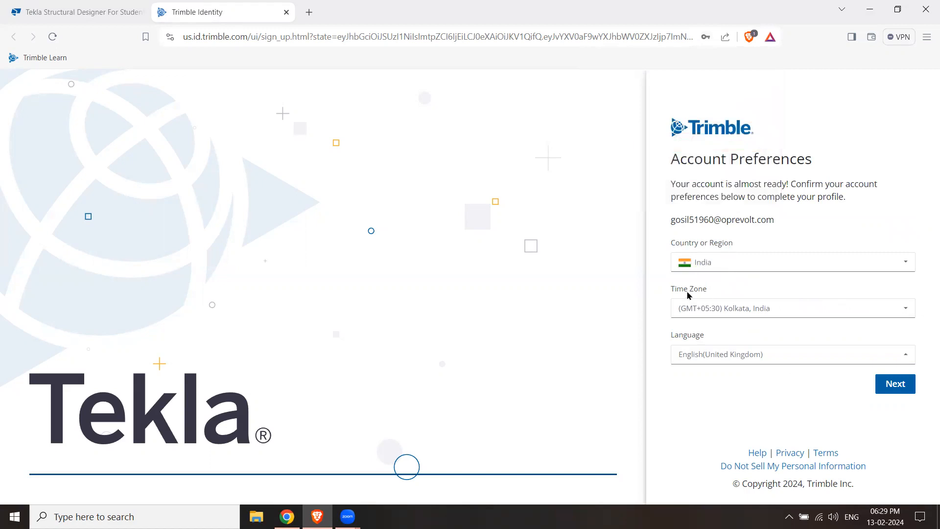
Accept the India account preferences and postpone multi-factor authentication setup.
click(894, 384)
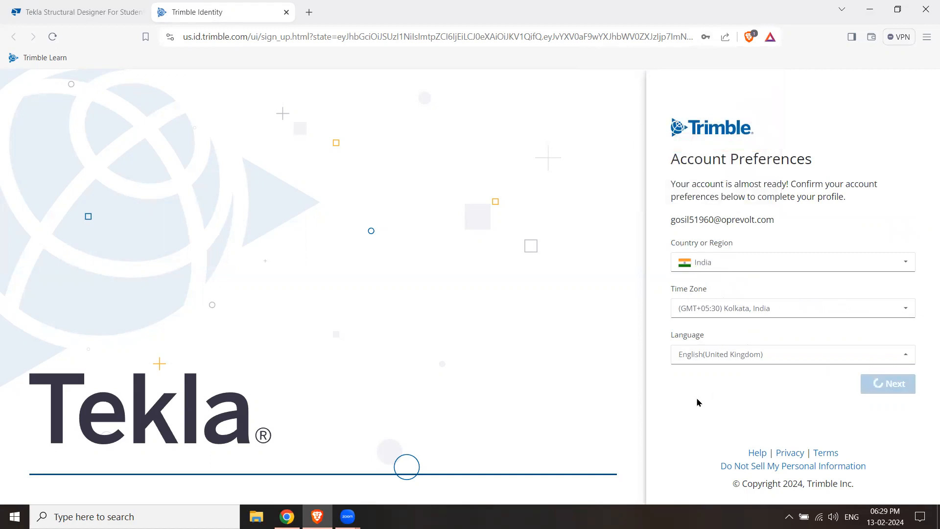
click(888, 384)
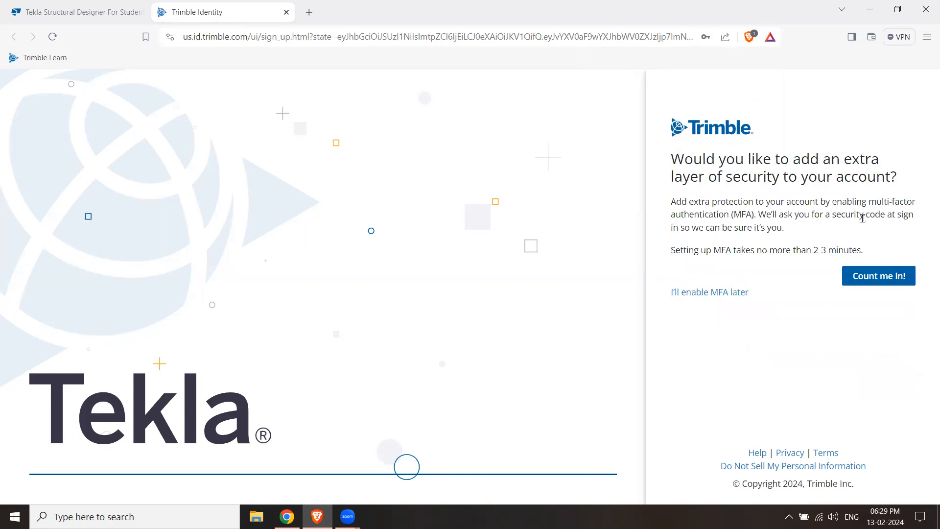
drag(874, 201, 898, 214)
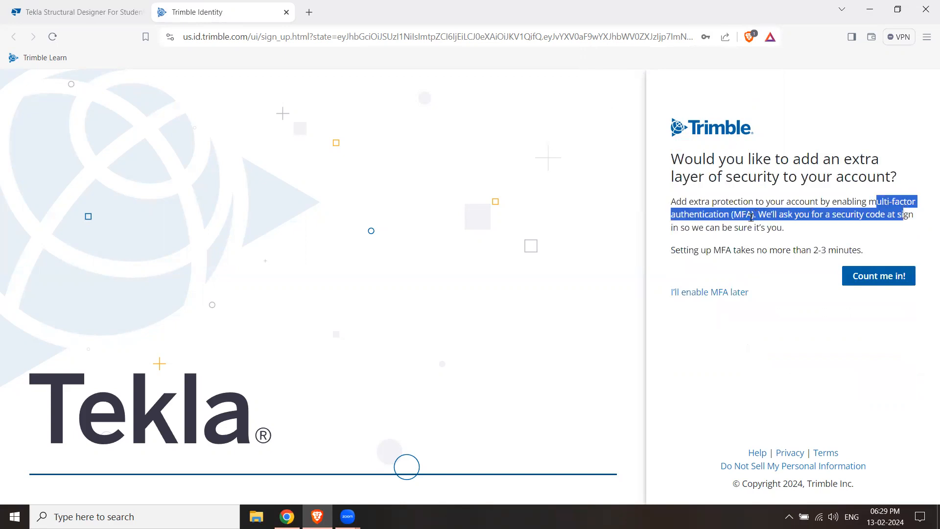
click(709, 292)
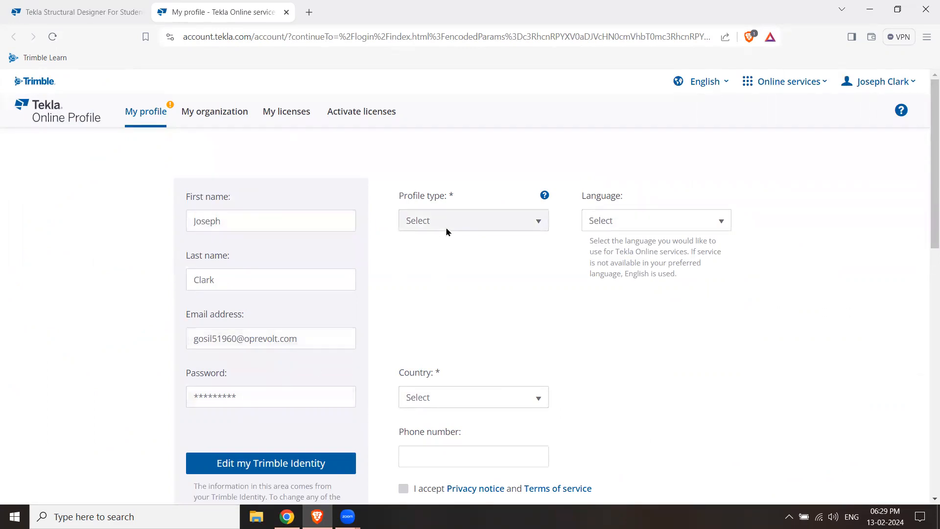
Set profile type Educational, role Student, and study area Civil Engineering.
click(473, 220)
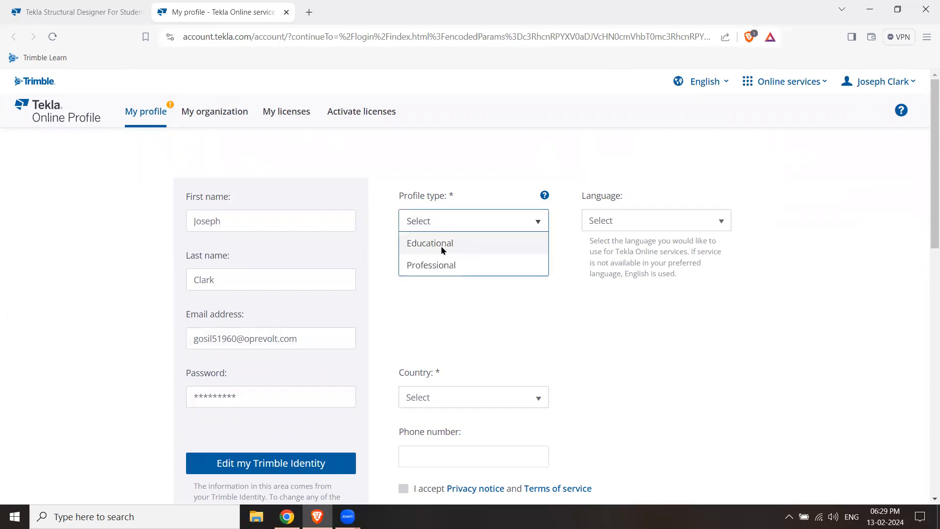
click(430, 242)
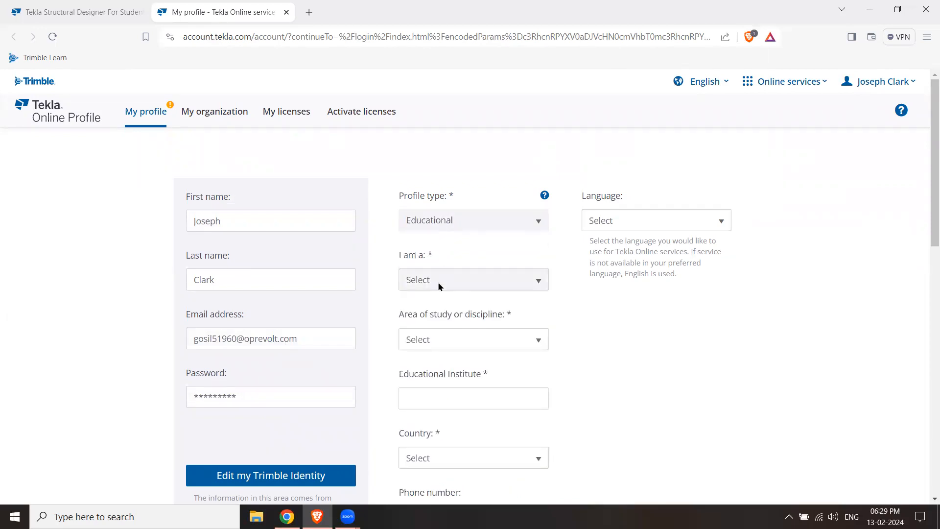
click(472, 280)
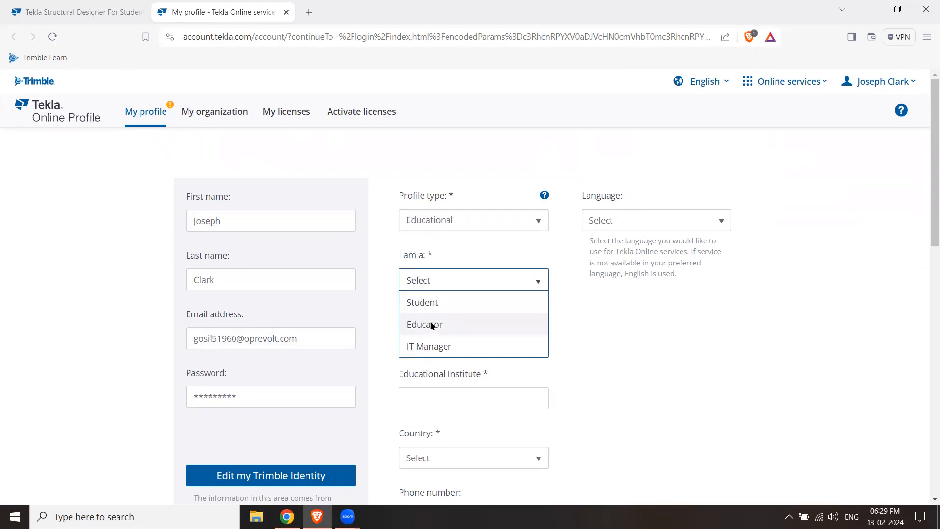
click(422, 301)
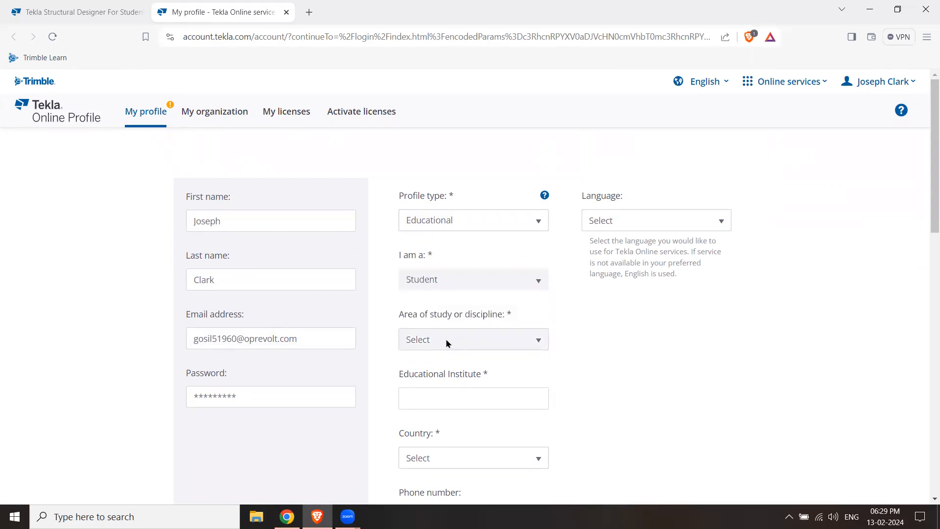
click(473, 339)
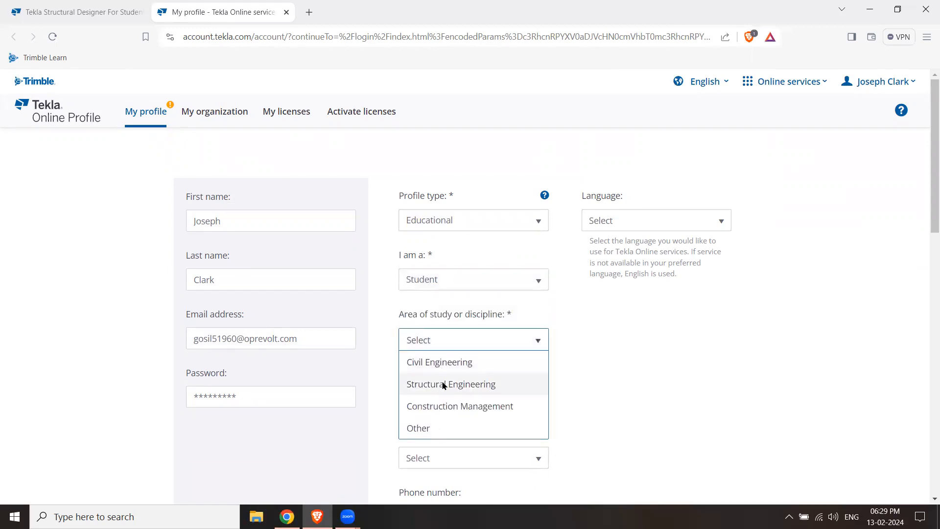
click(439, 361)
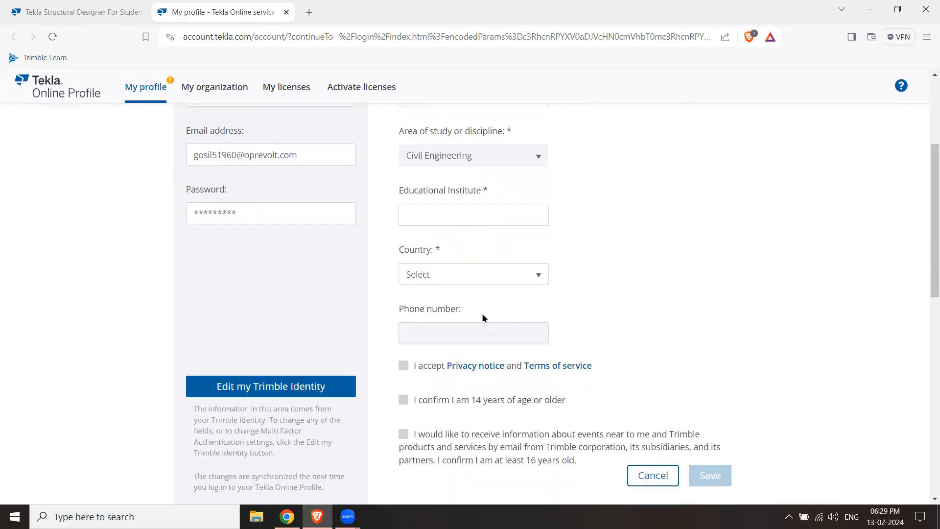
Enter institute 'CIVIL 4 SURE', choose India, and save the profile.
click(473, 215)
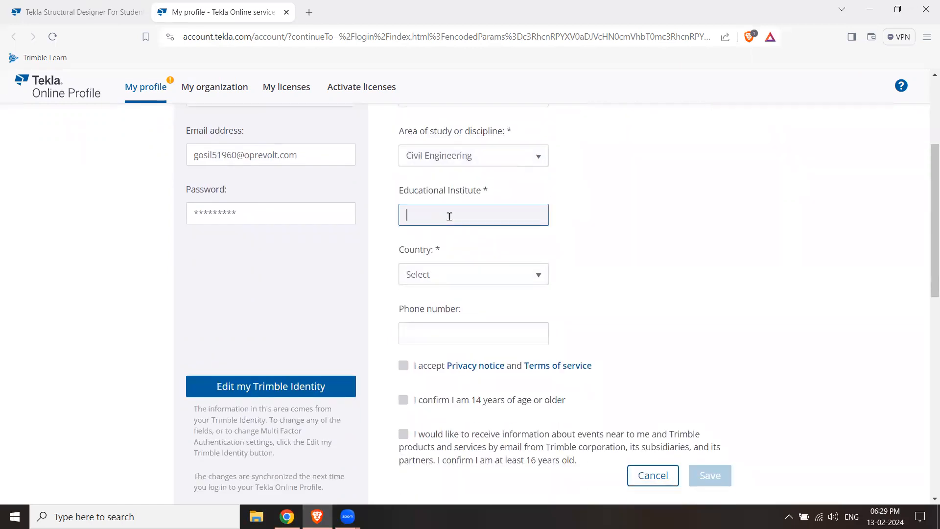
text(CIVIL)
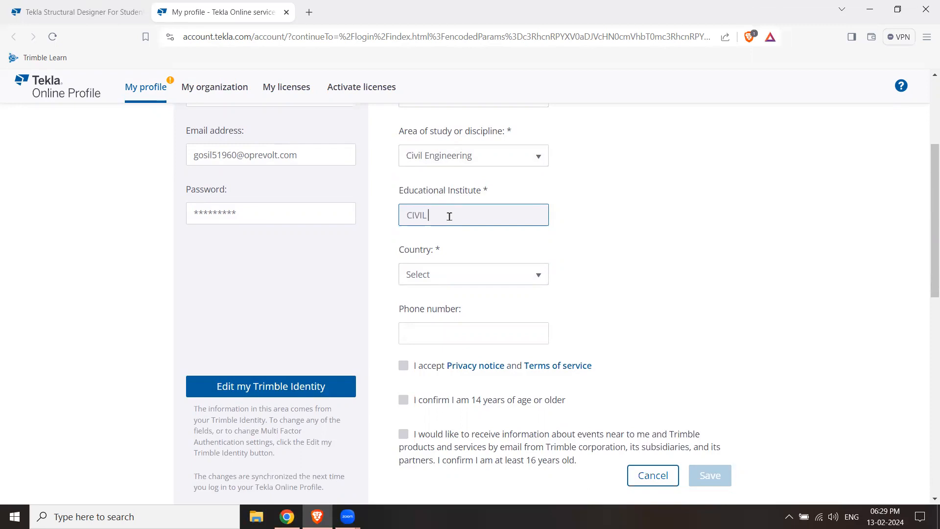
text(4 SURE)
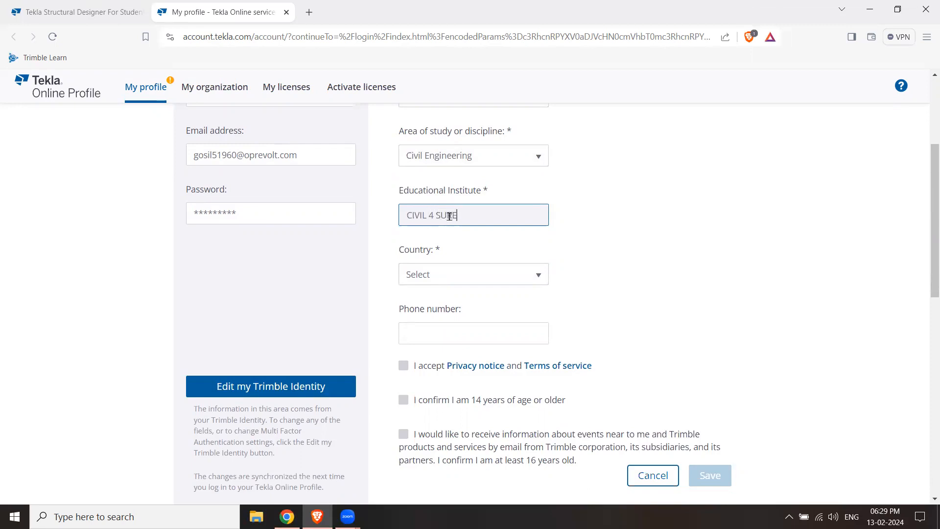
click(473, 274)
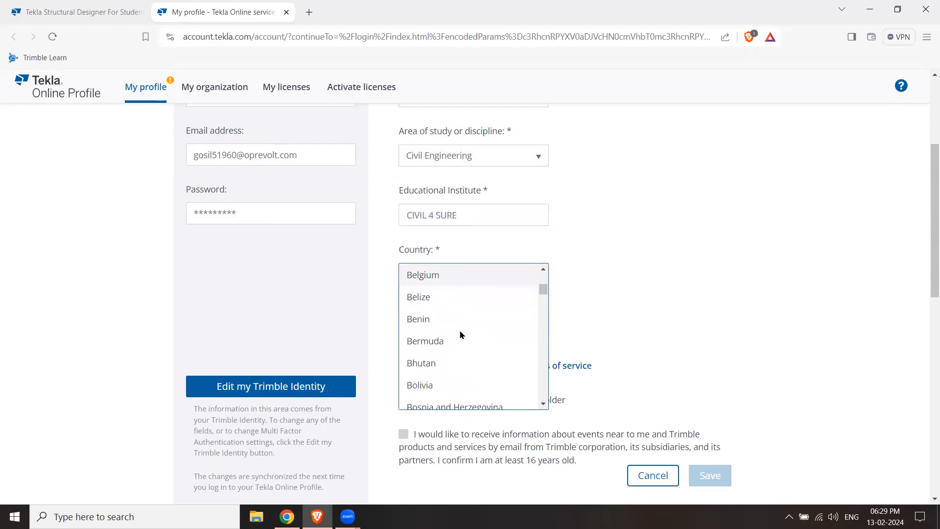
scroll(down, 3)
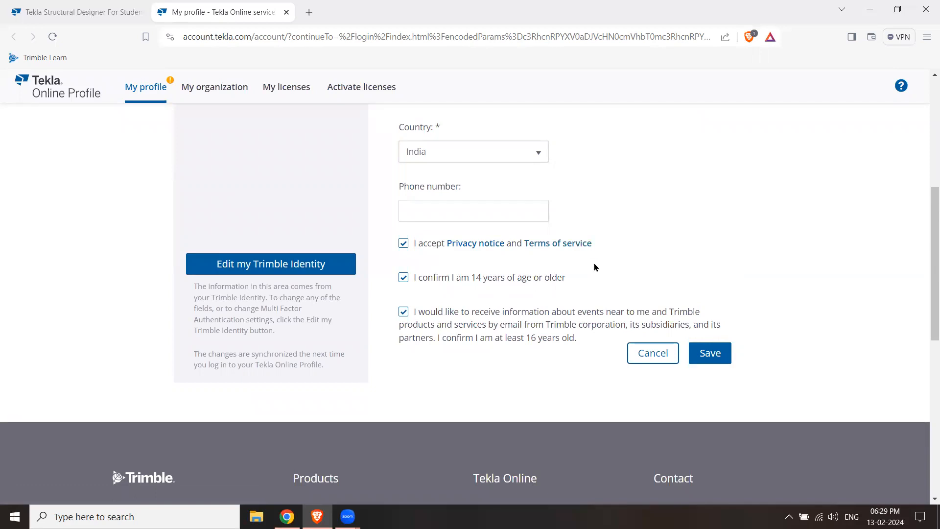
click(709, 352)
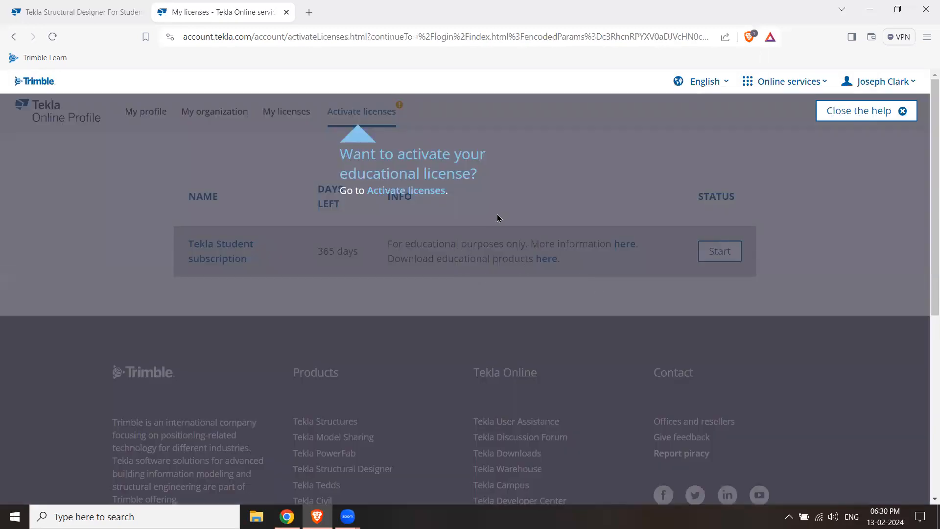
mouse_move(292, 294)
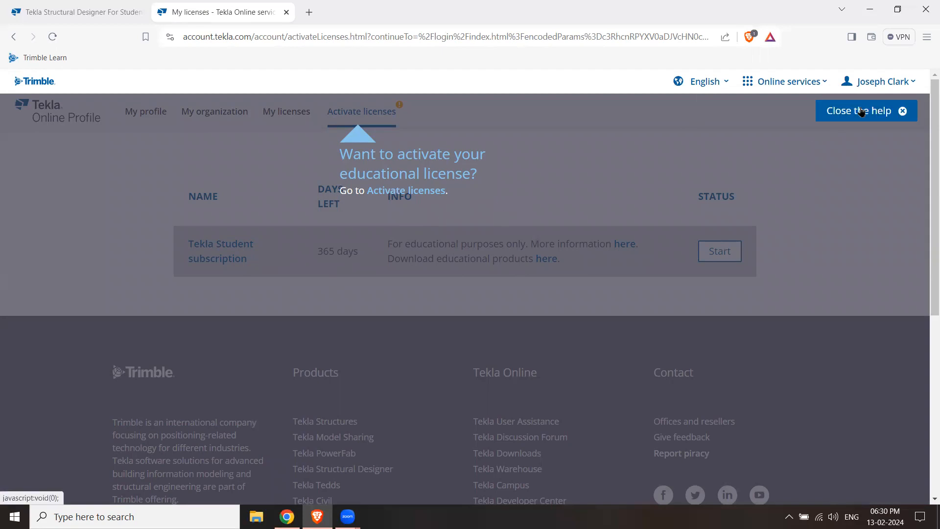
Dismiss the help overlay and start the Tekla Student subscription after accepting its terms.
click(860, 110)
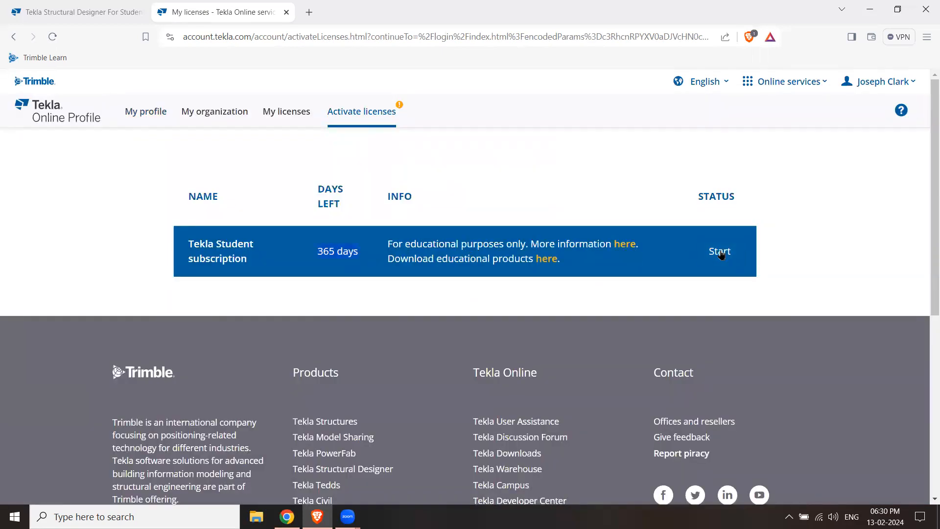
click(719, 250)
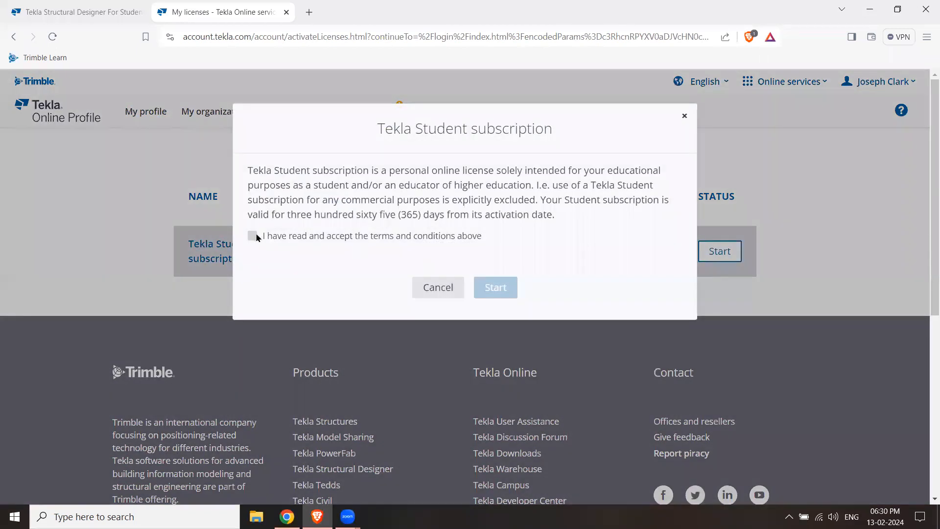
click(252, 236)
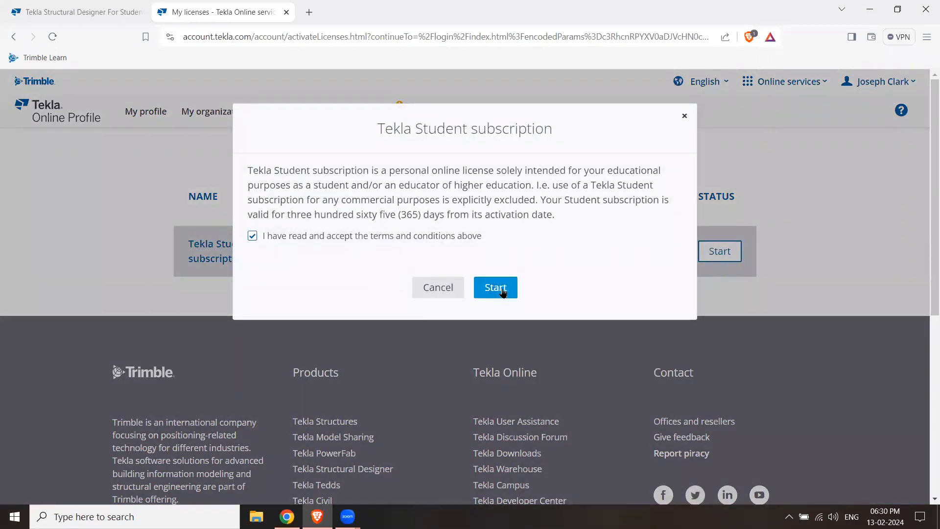
click(495, 287)
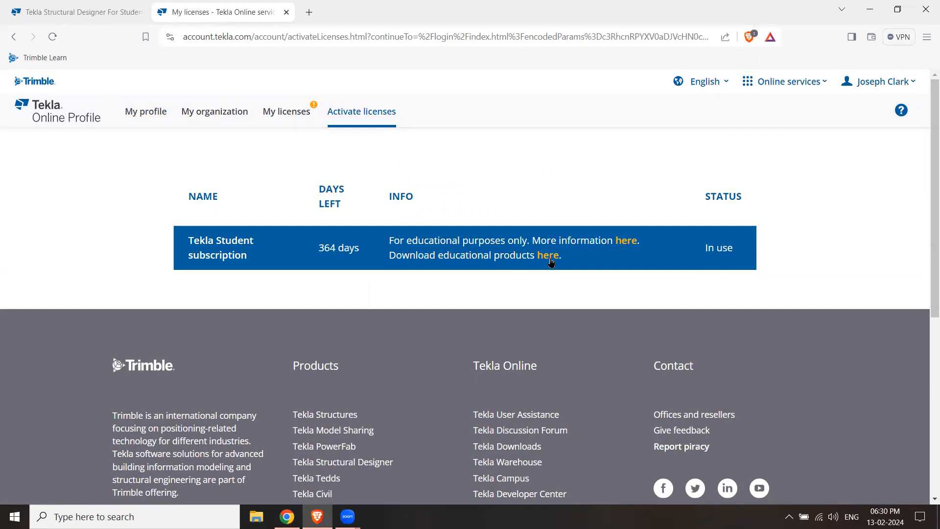
click(547, 254)
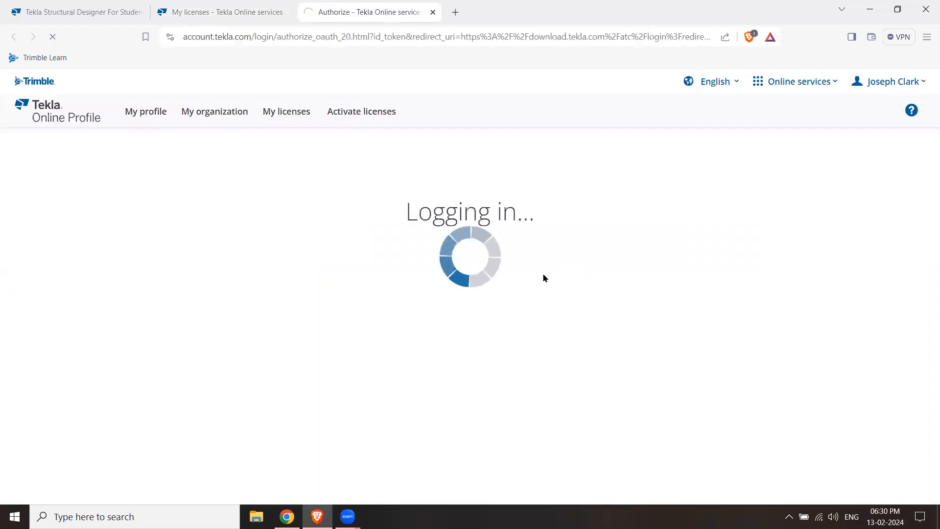
mouse_move(542, 272)
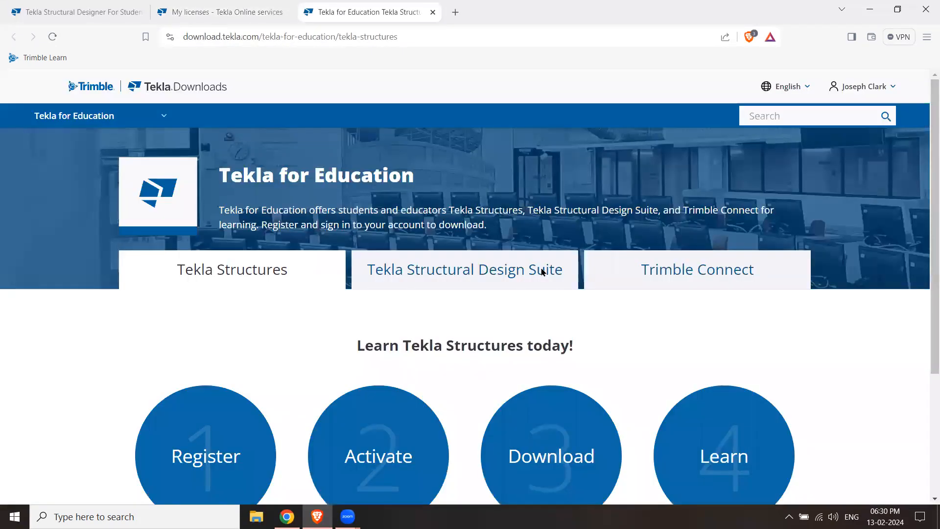
Open the Structural Design Suite Educational download guide and move past its Limitations step.
scroll(down, 3)
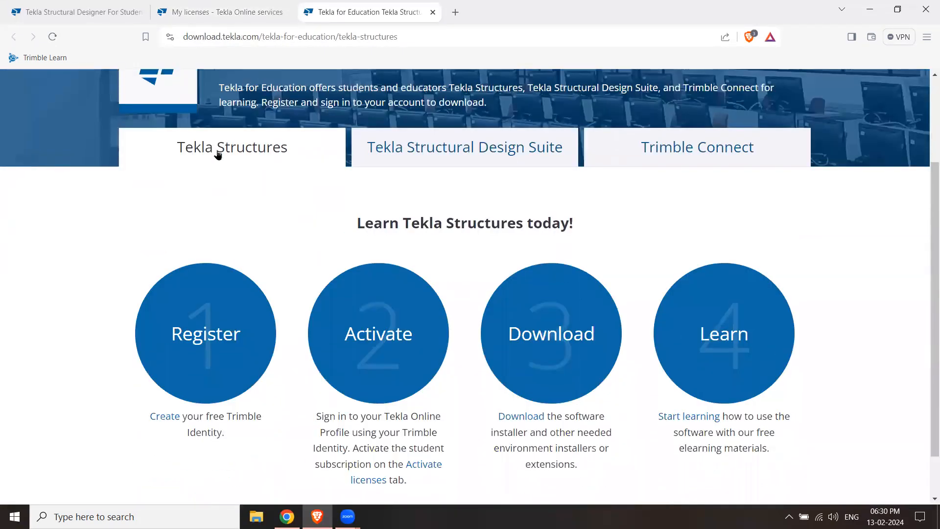
mouse_move(401, 158)
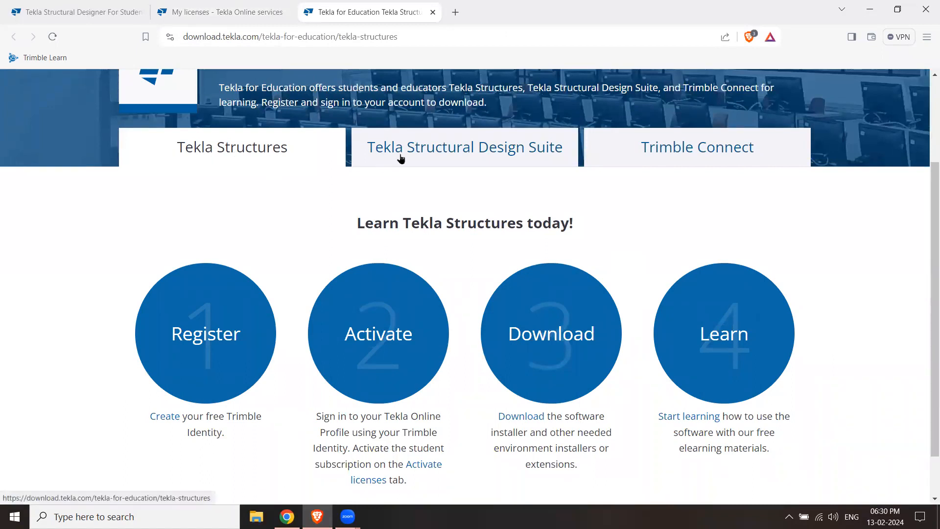
mouse_move(443, 159)
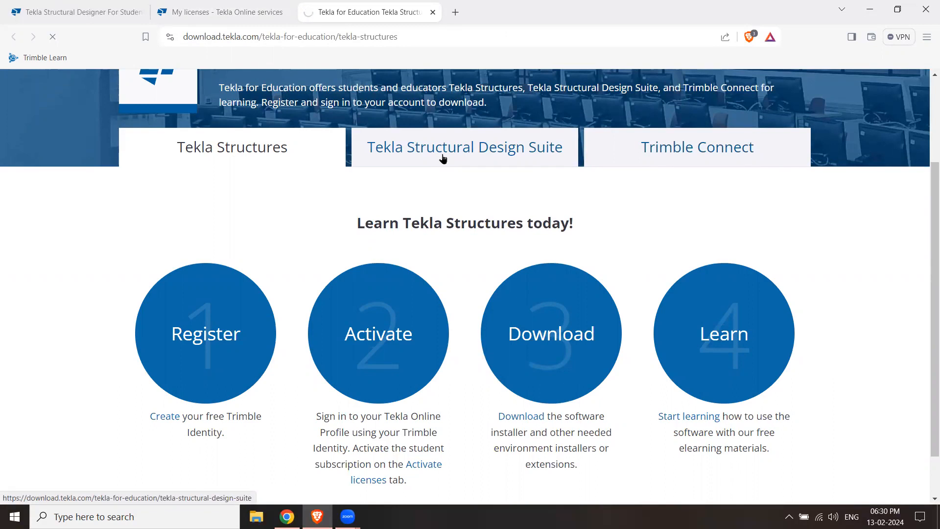
click(465, 147)
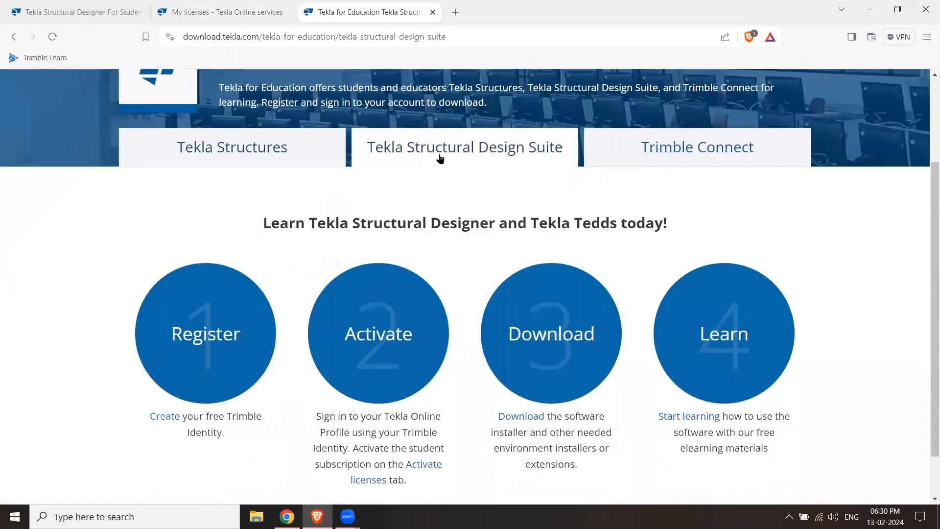
scroll(down, 3)
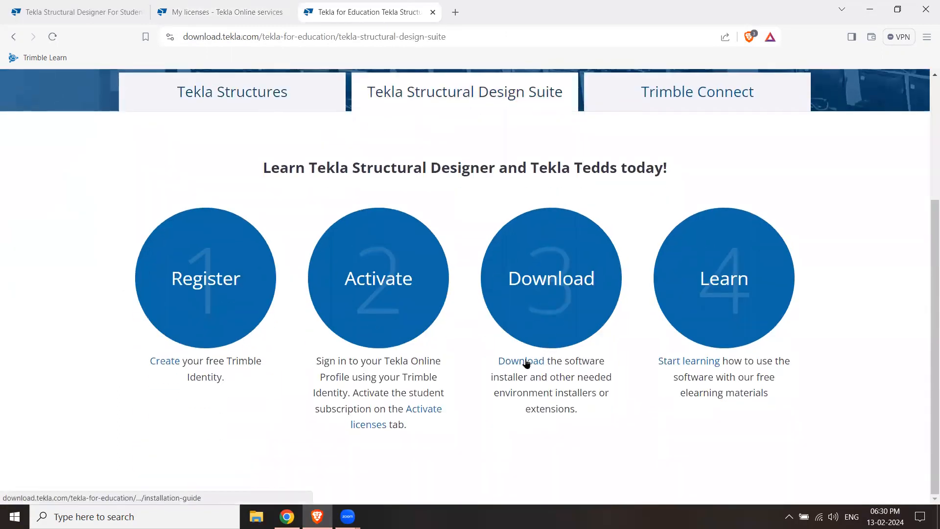
click(520, 361)
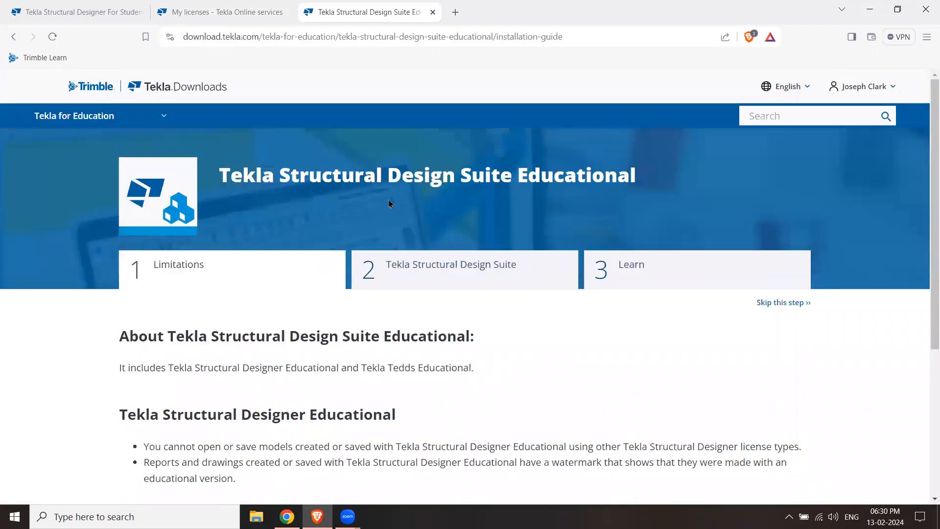
scroll(down, 3)
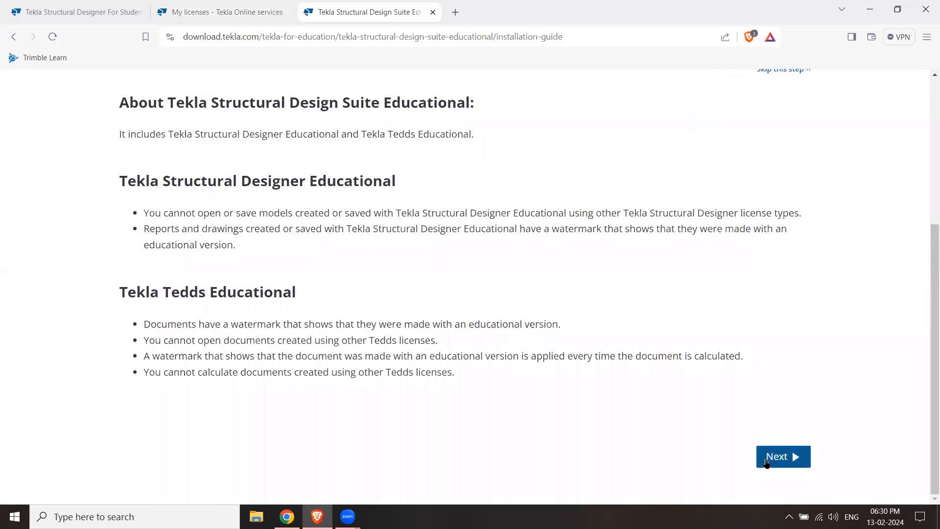
click(782, 456)
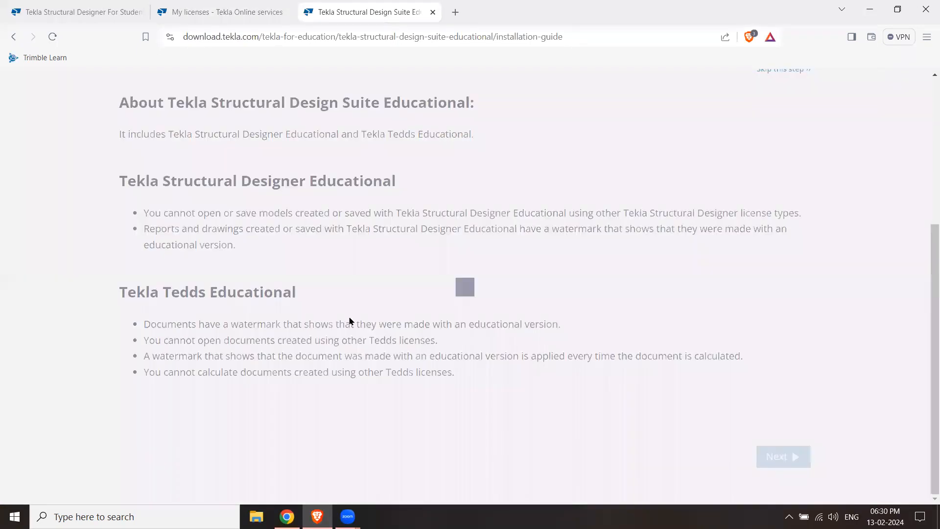
Request the Structural Design Suite 2023 (December 2023) installer and dismiss the save prompt.
click(783, 456)
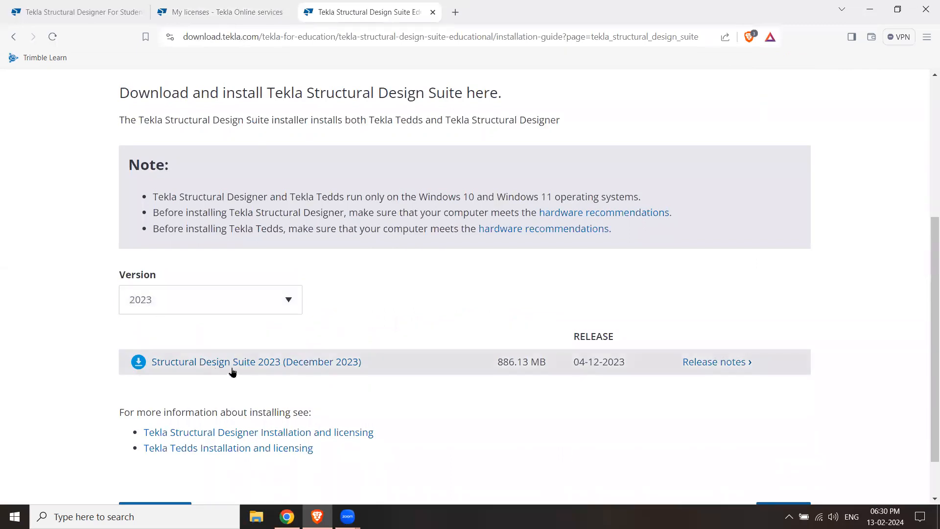
mouse_move(233, 362)
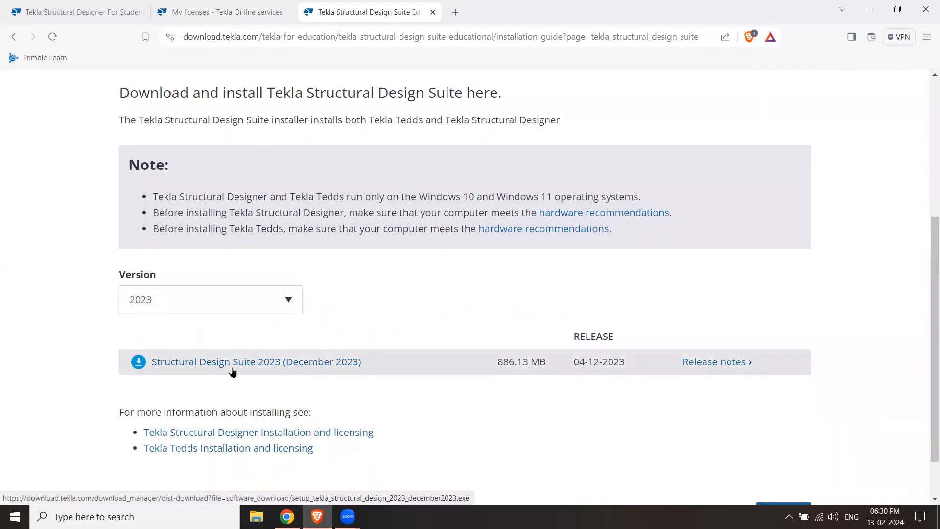
double_click(511, 361)
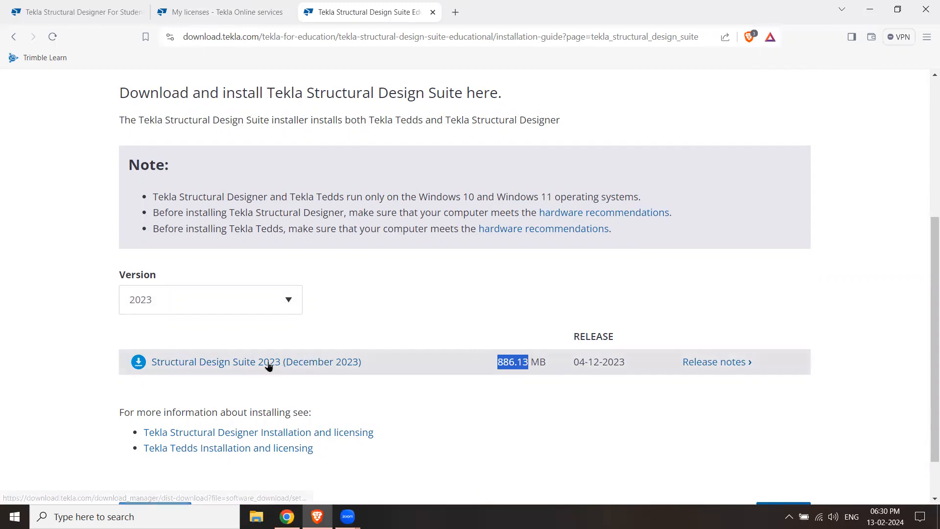
click(256, 362)
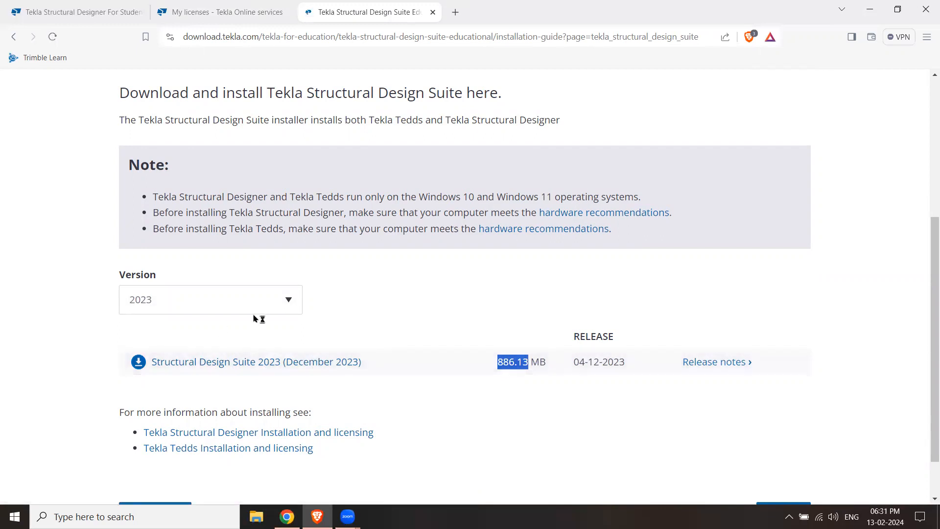
click(137, 361)
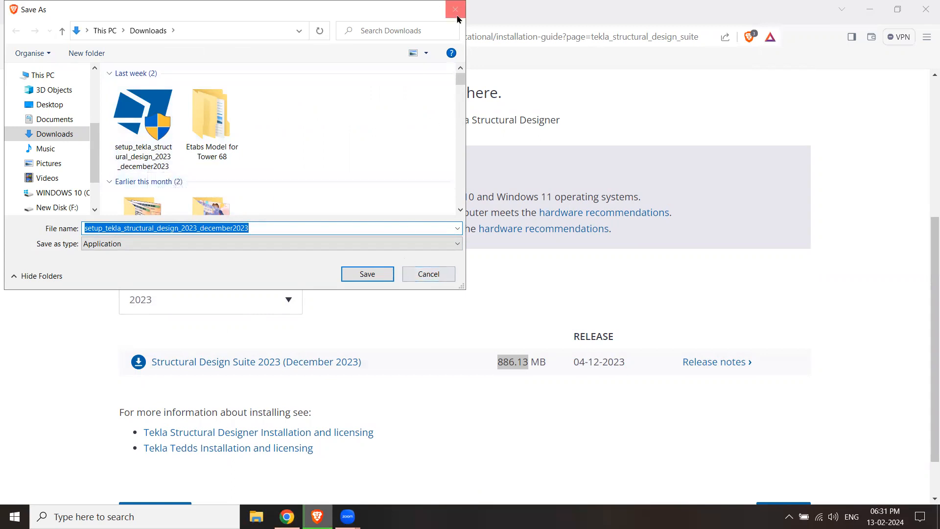
click(454, 9)
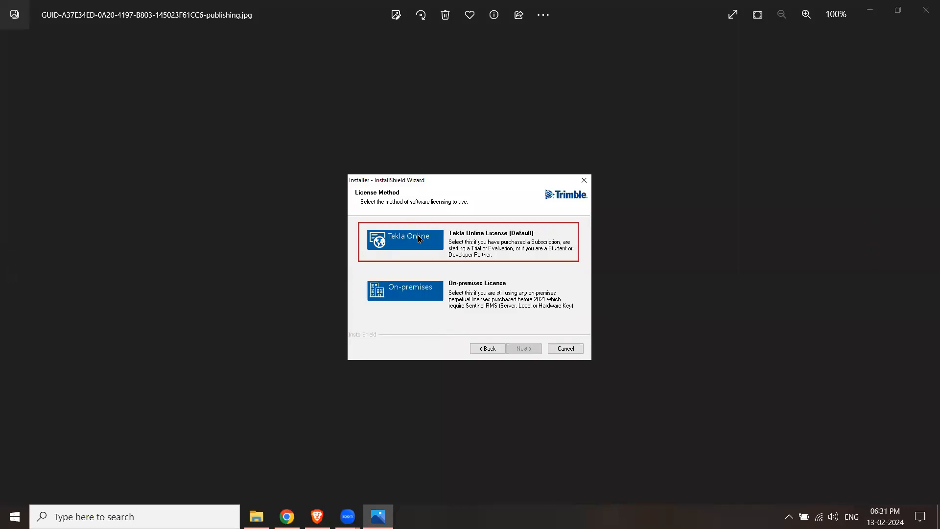
mouse_move(490, 241)
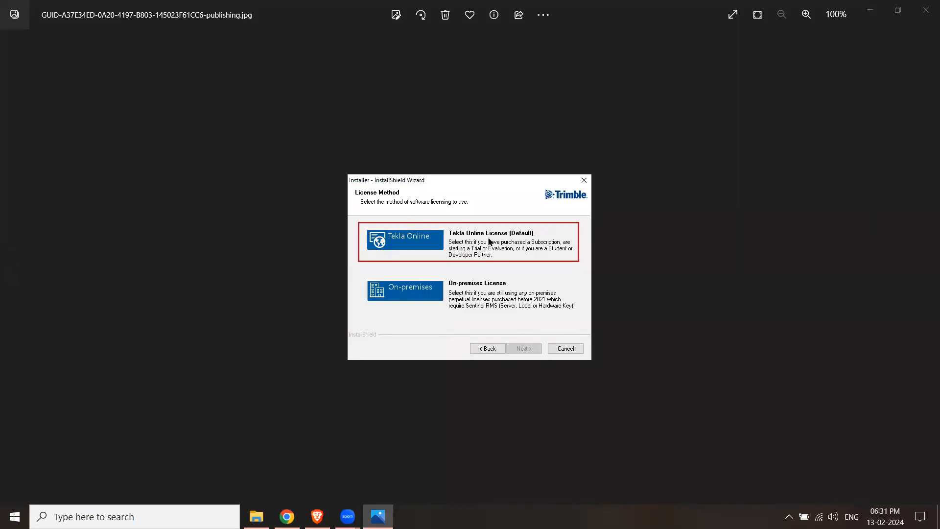
Enlarge the installer's License Method screenshot in Photos to show Tekla Online License selected.
click(806, 14)
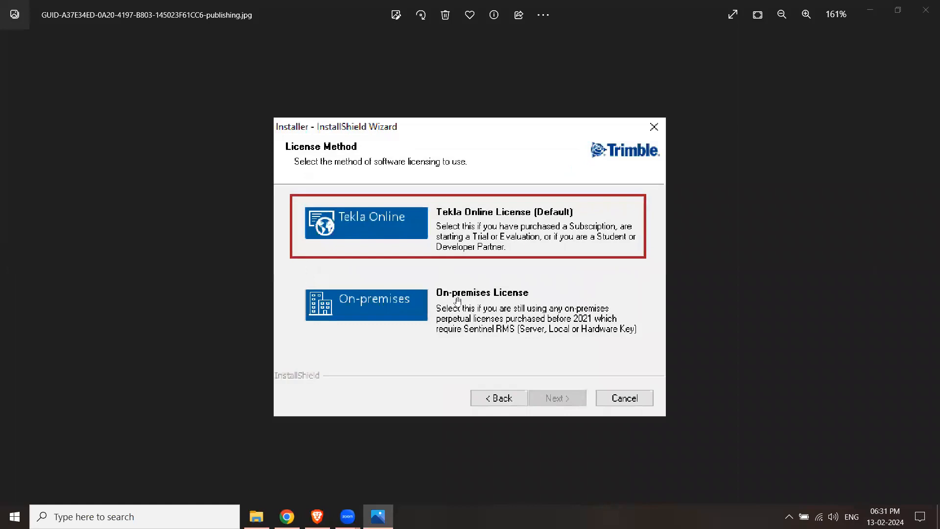
mouse_move(502, 223)
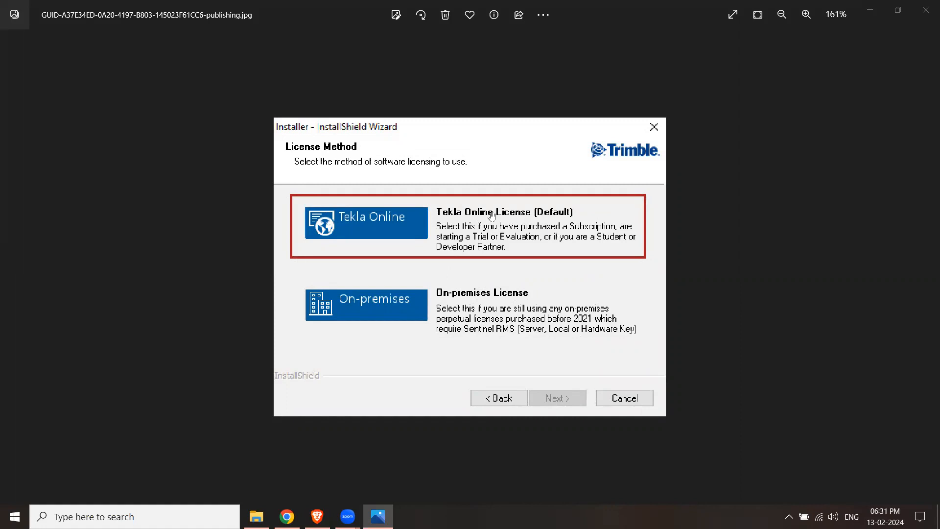
mouse_move(638, 331)
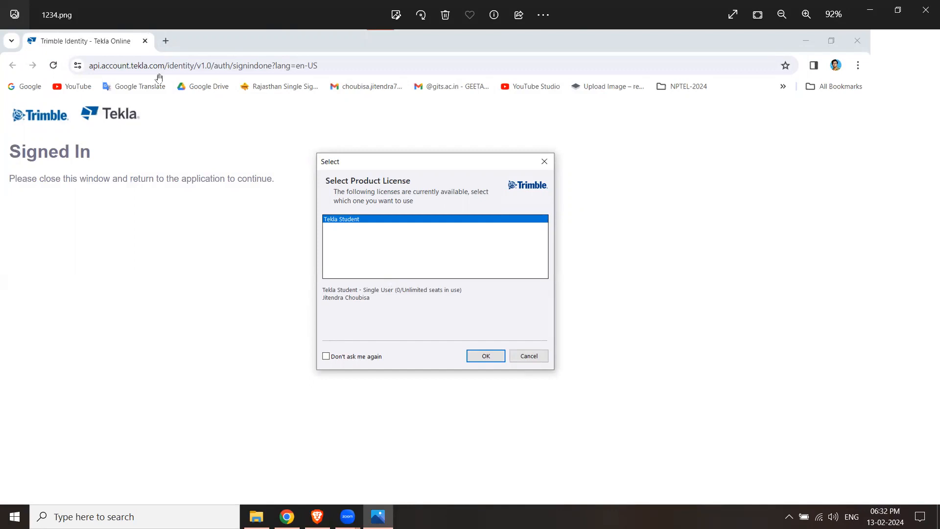
mouse_move(154, 133)
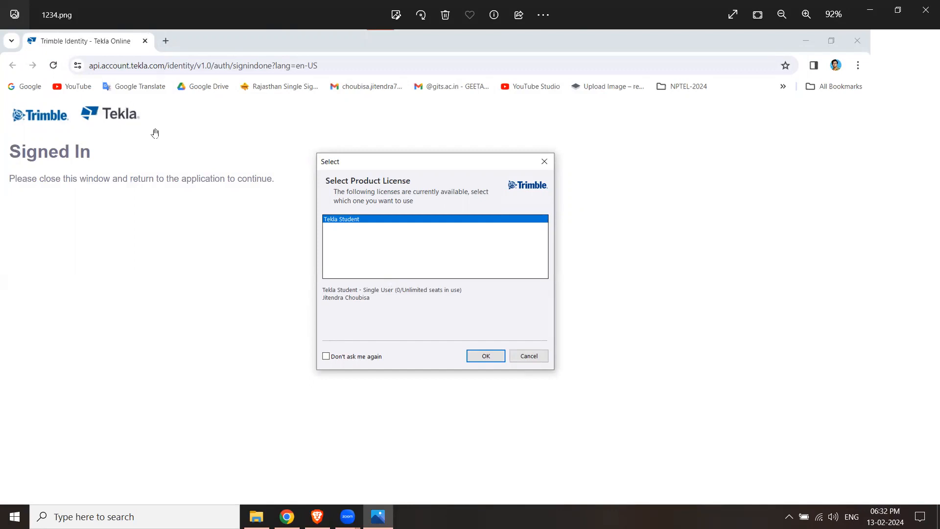
mouse_move(167, 104)
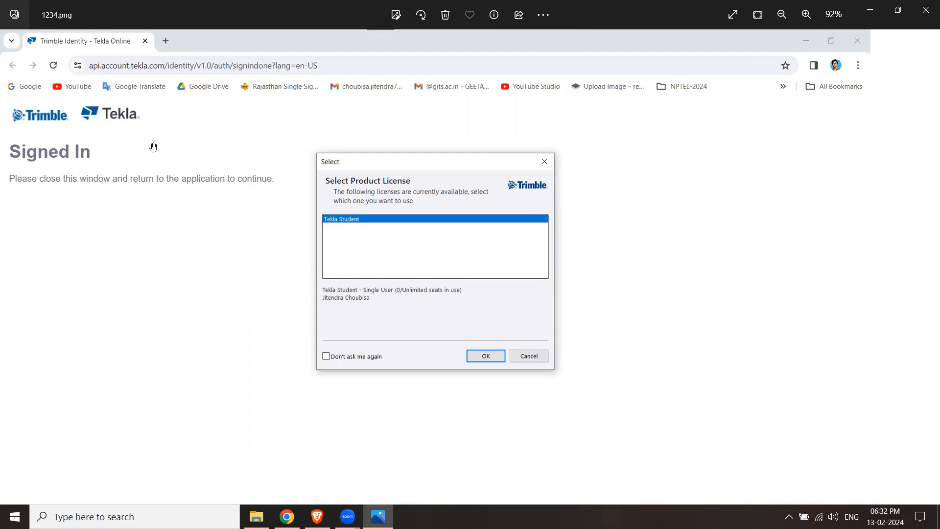
mouse_move(316, 264)
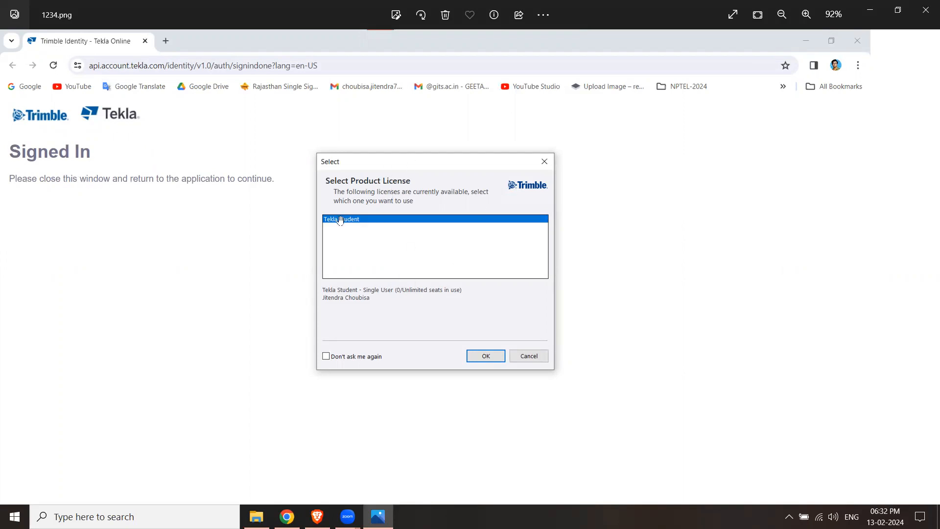
mouse_move(346, 222)
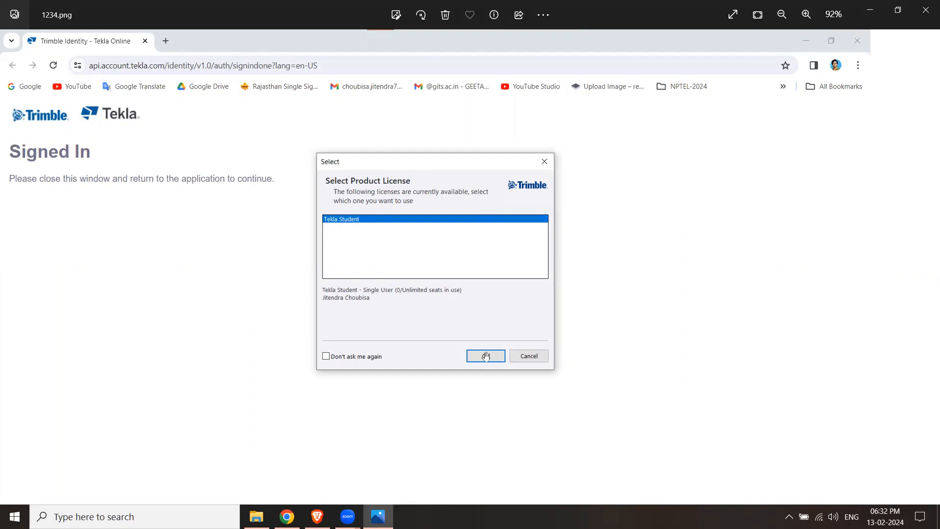
mouse_move(458, 357)
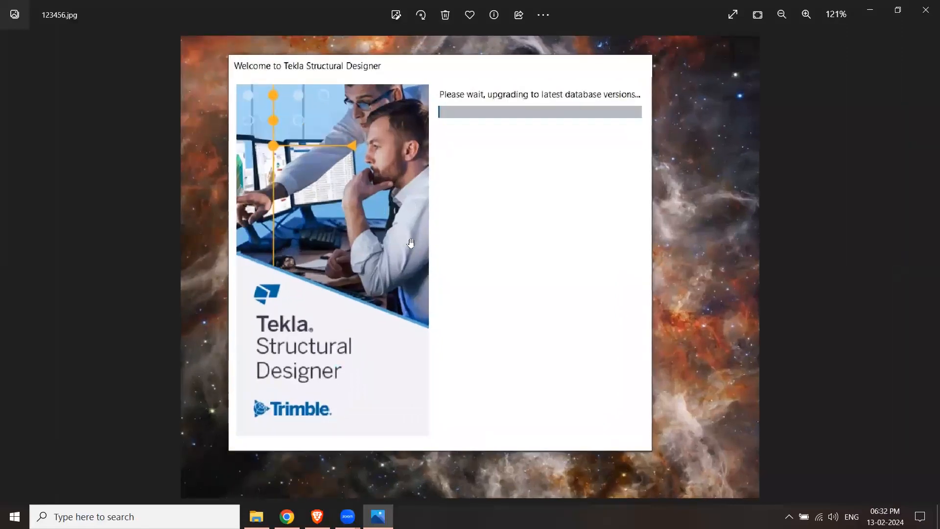
mouse_move(386, 237)
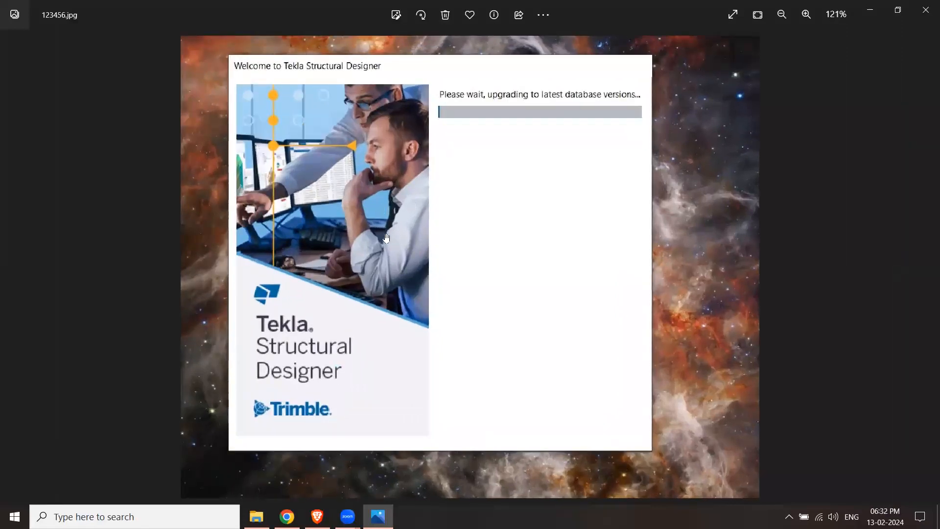